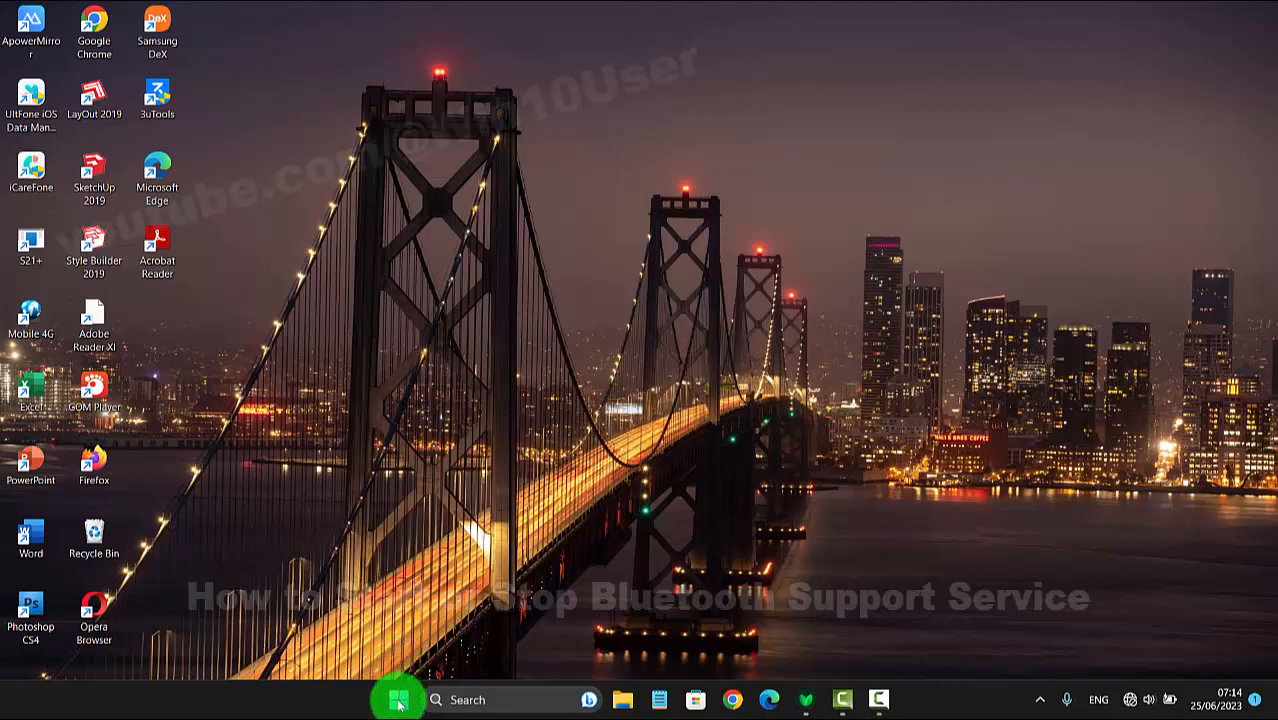
# - Open the Start button's Quick Link menu of system tools
pyautogui.rightClick(398, 699)
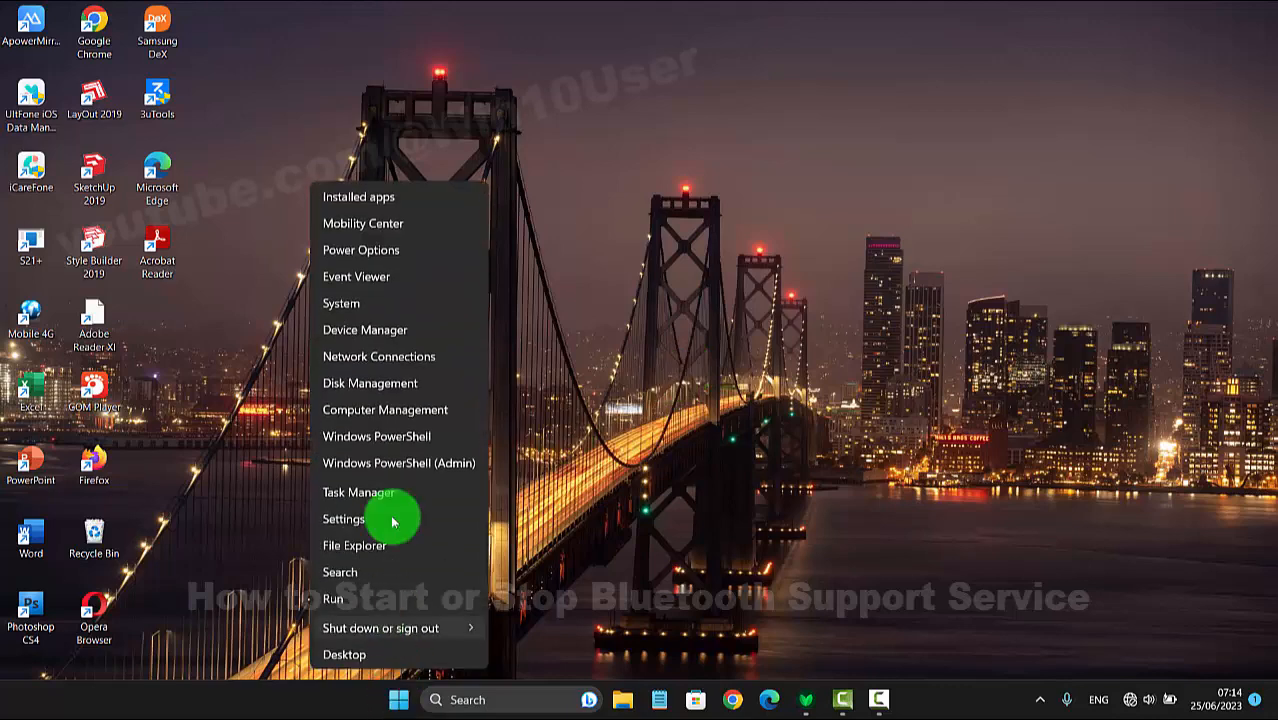
pyautogui.moveTo(385, 410)
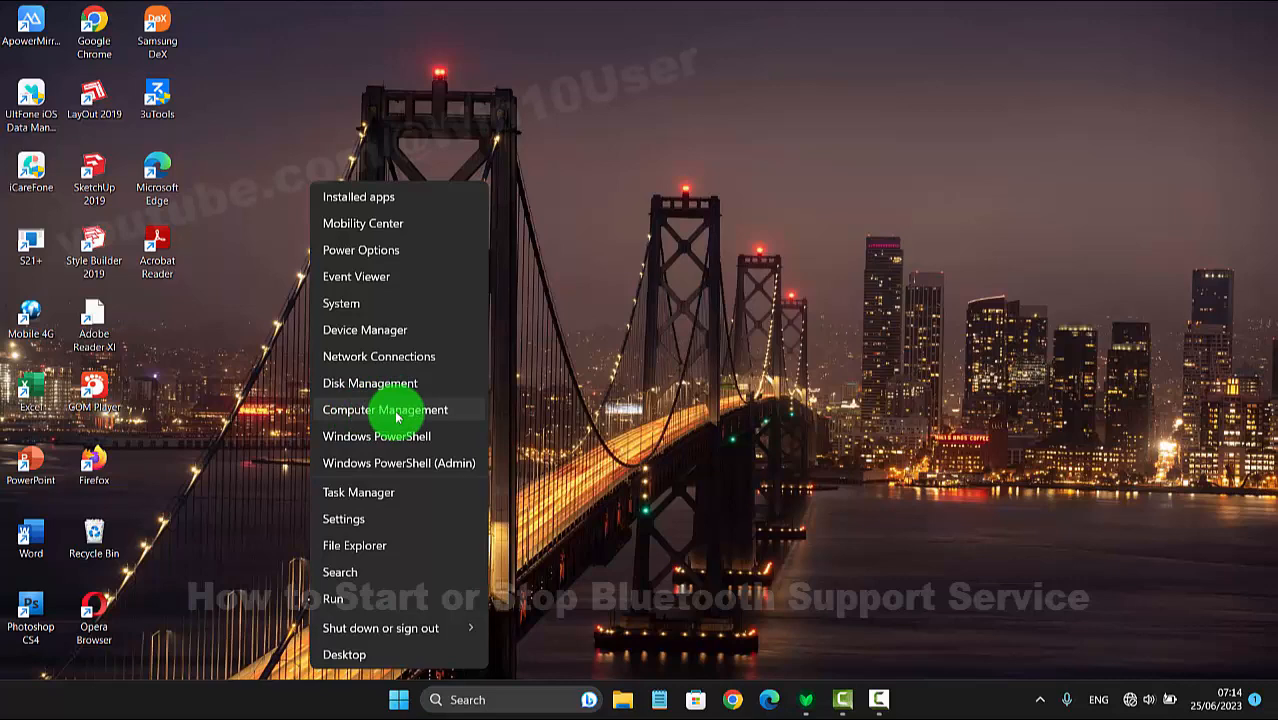
# - Launch Computer Management and show Services under Services and Applications
pyautogui.click(385, 410)
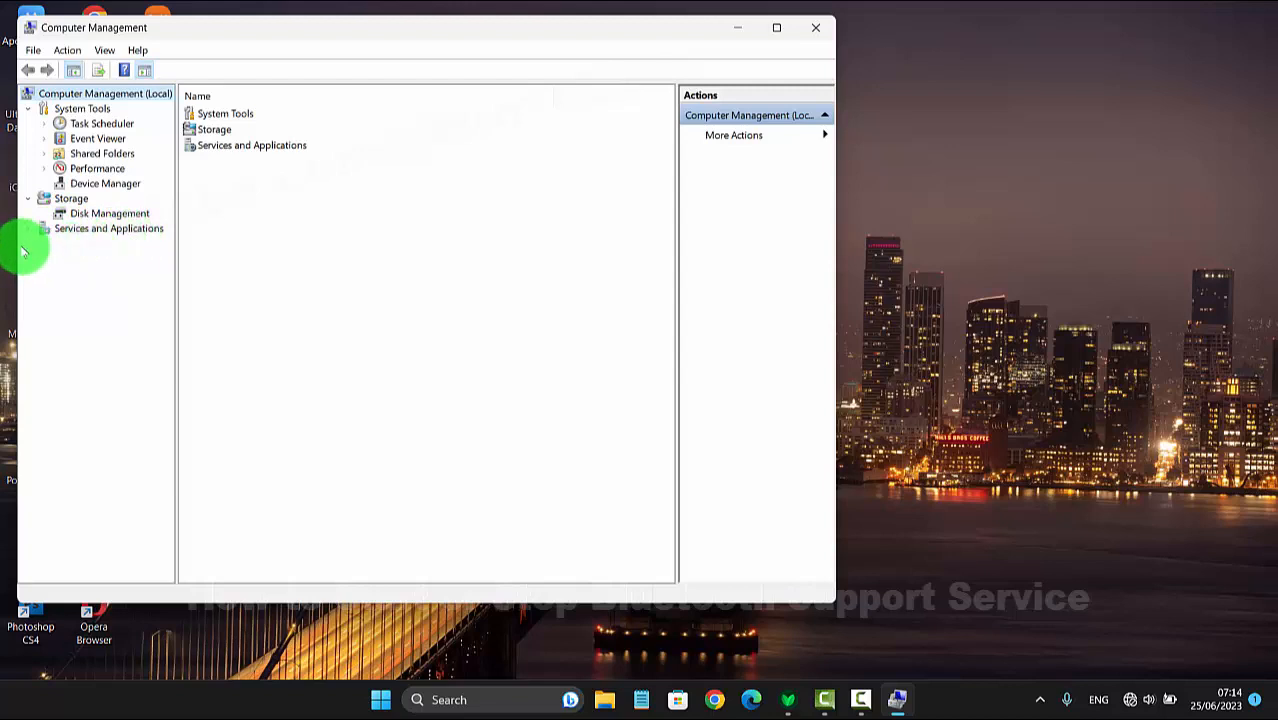
pyautogui.click(45, 228)
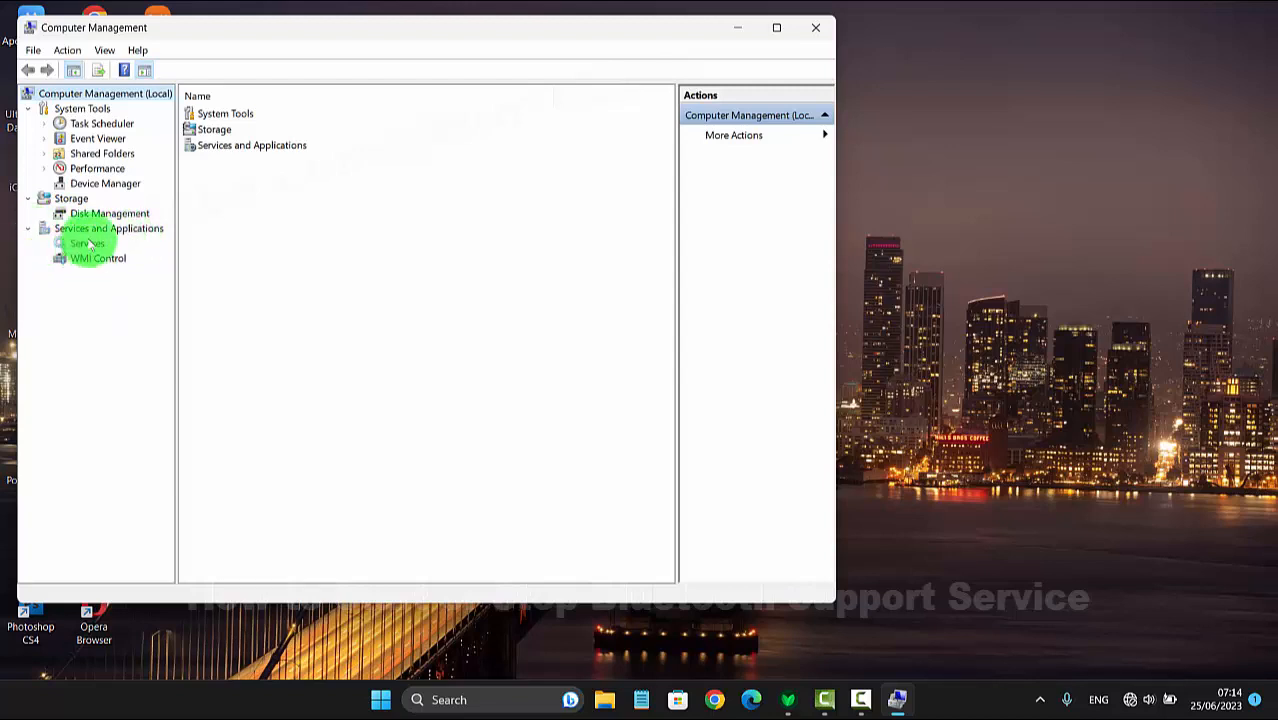
pyautogui.click(88, 243)
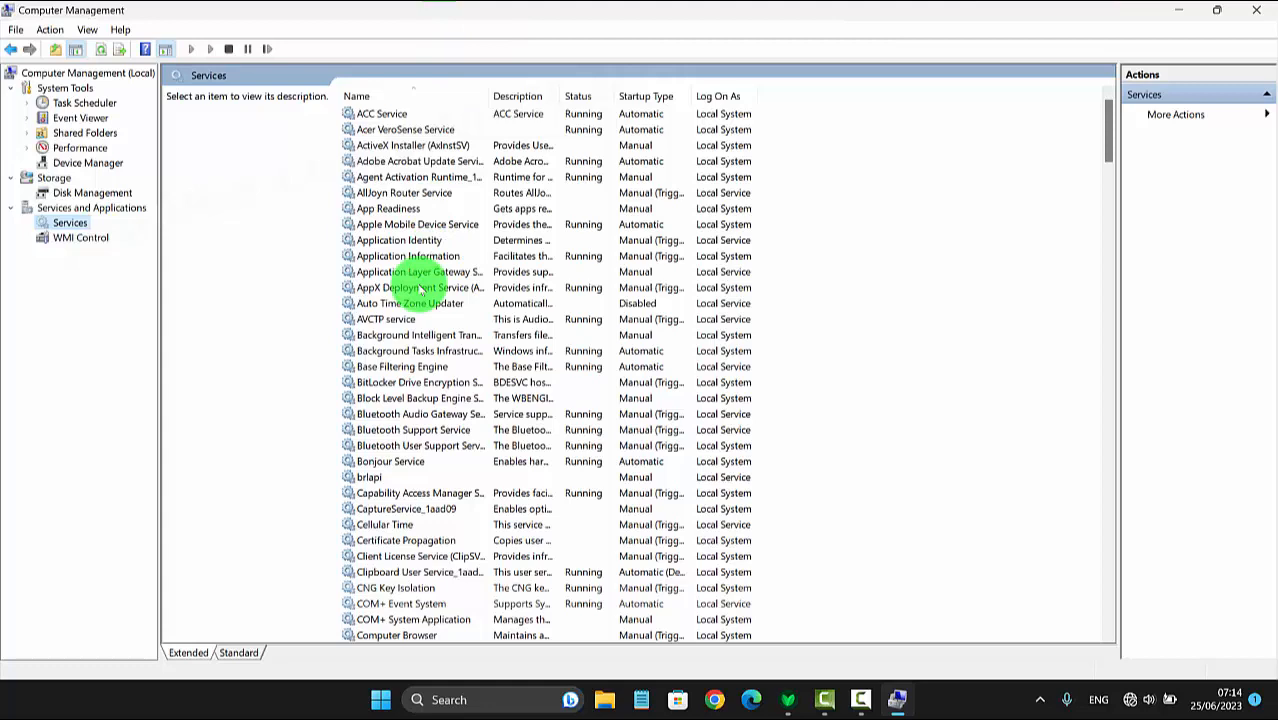
# - Select Bluetooth Support Service and bring up its context menu
pyautogui.click(413, 430)
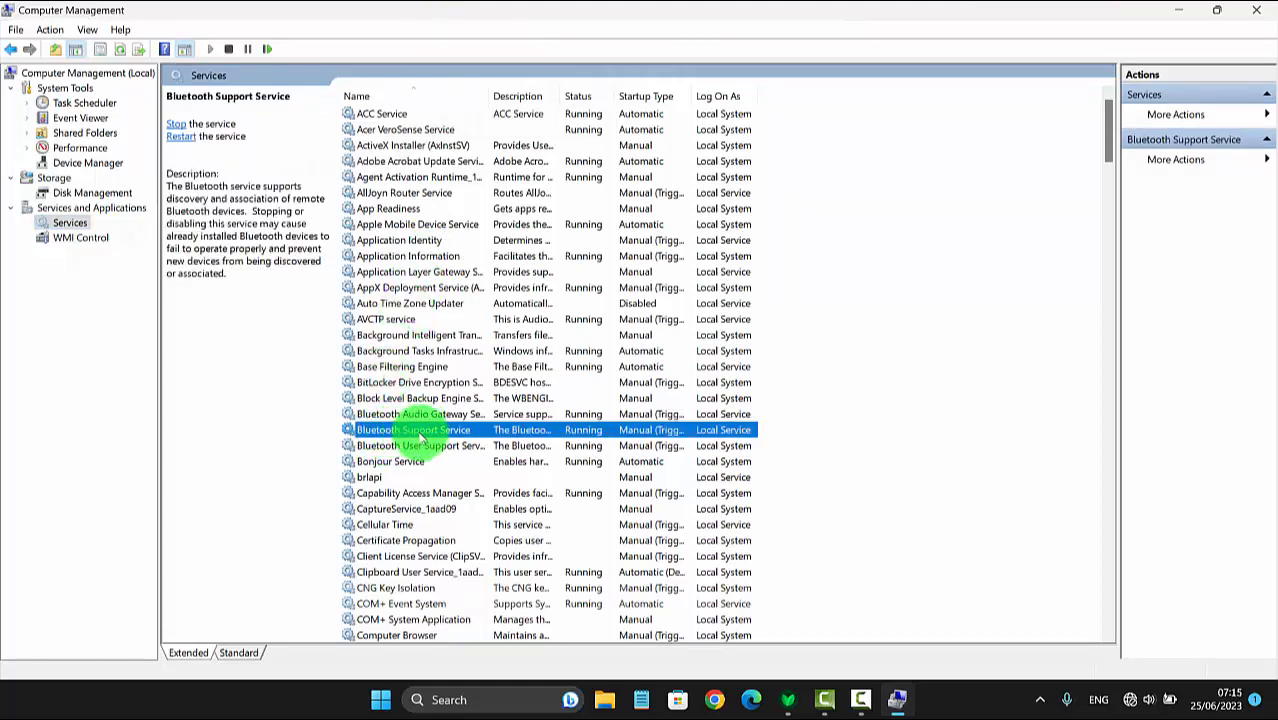
pyautogui.rightClick(413, 429)
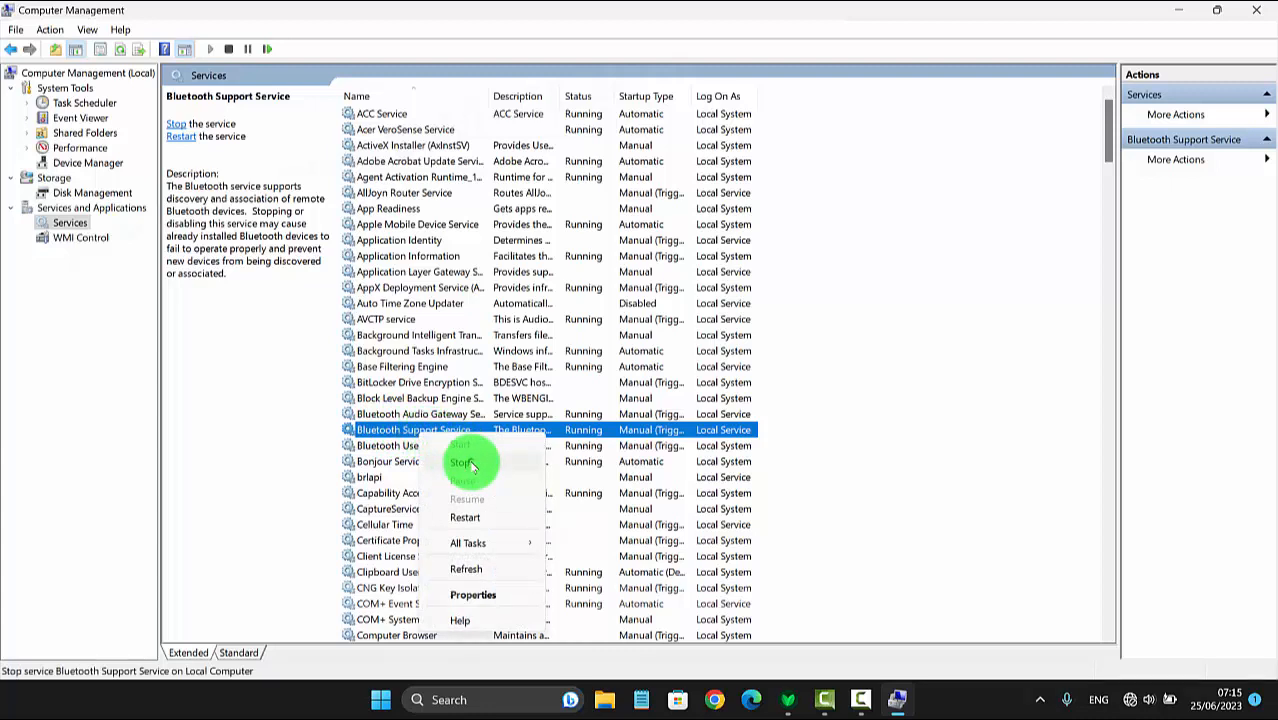
# - Stop Bluetooth Support Service, accepting that Bluetooth User Support Service_1aad09 stops too
pyautogui.click(462, 461)
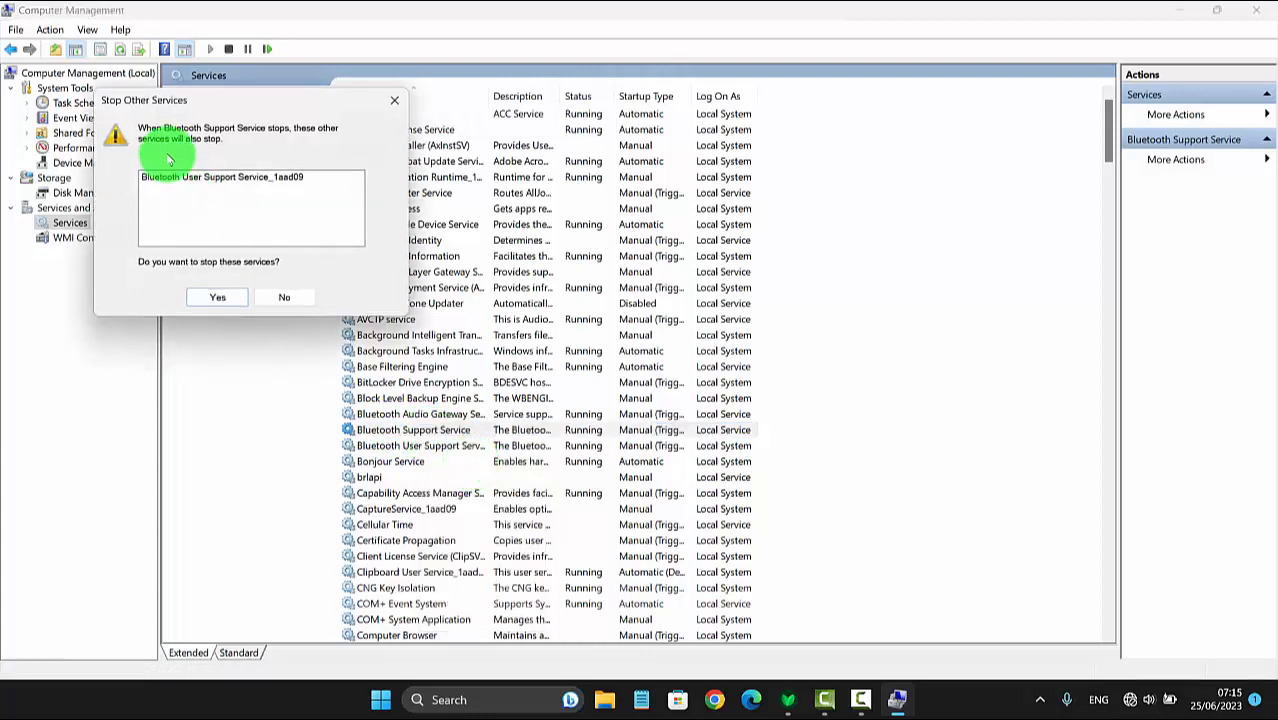
pyautogui.moveTo(313, 140)
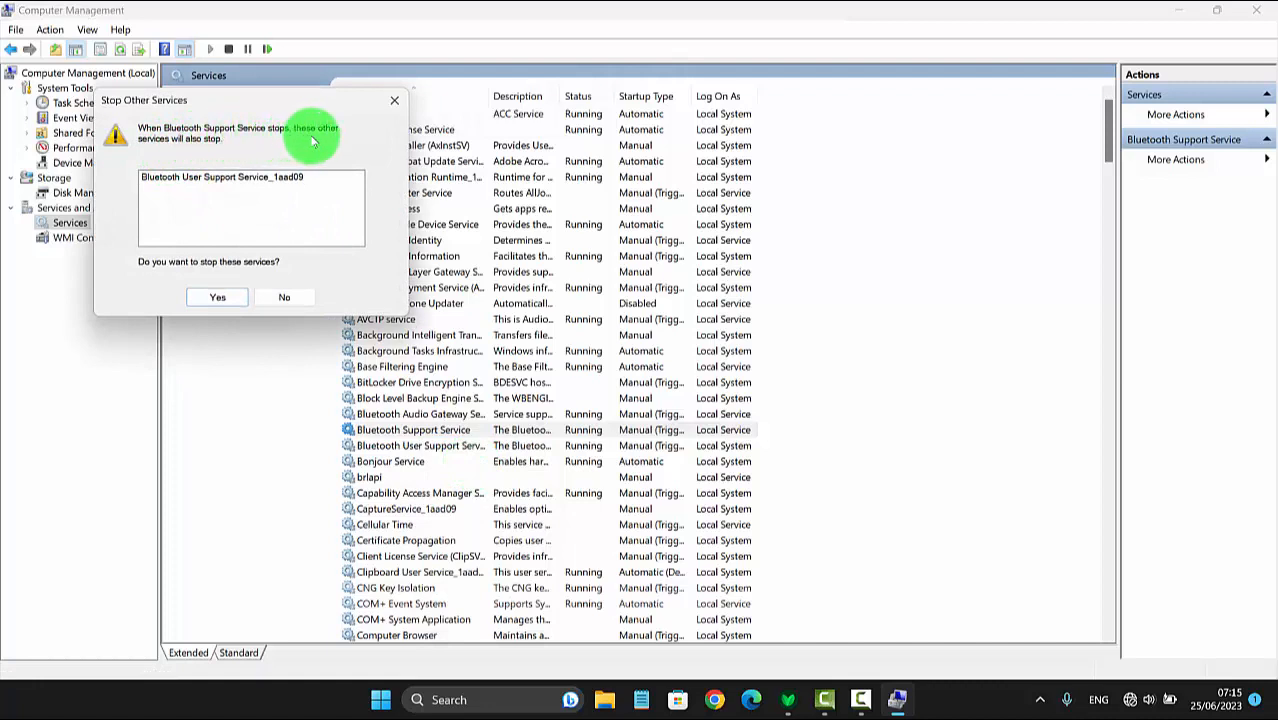
pyautogui.moveTo(207, 150)
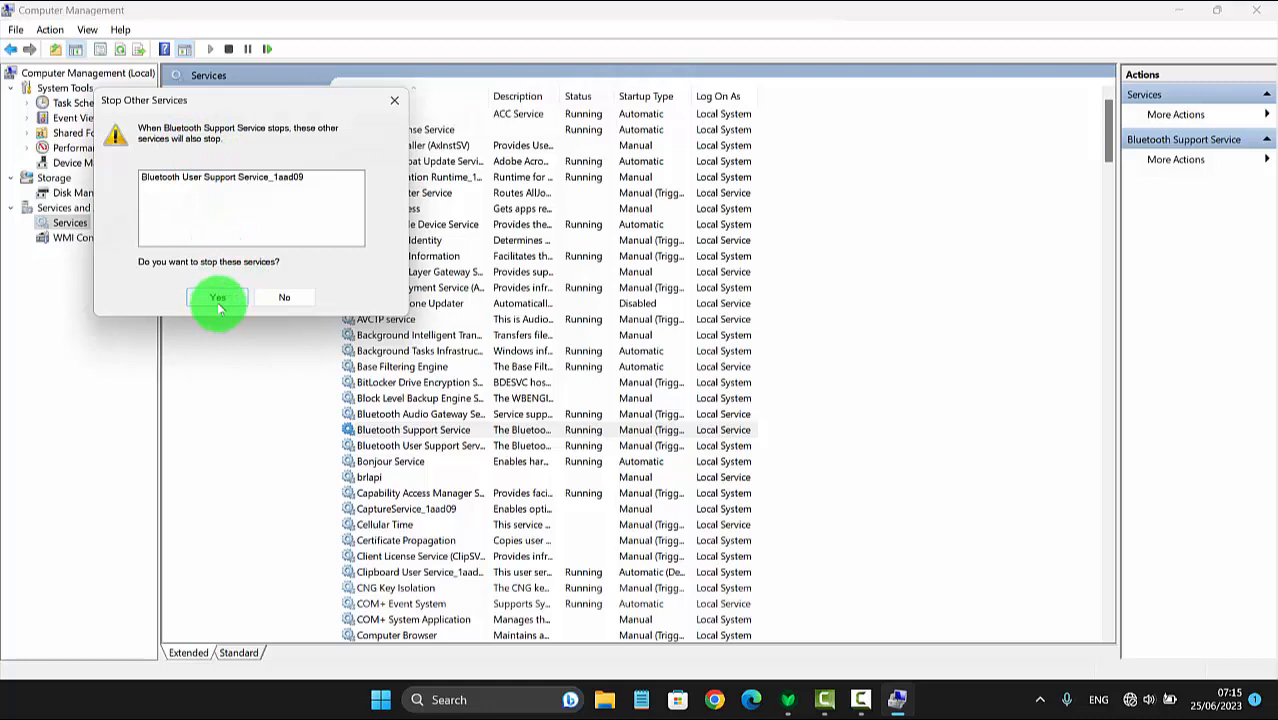
pyautogui.click(217, 297)
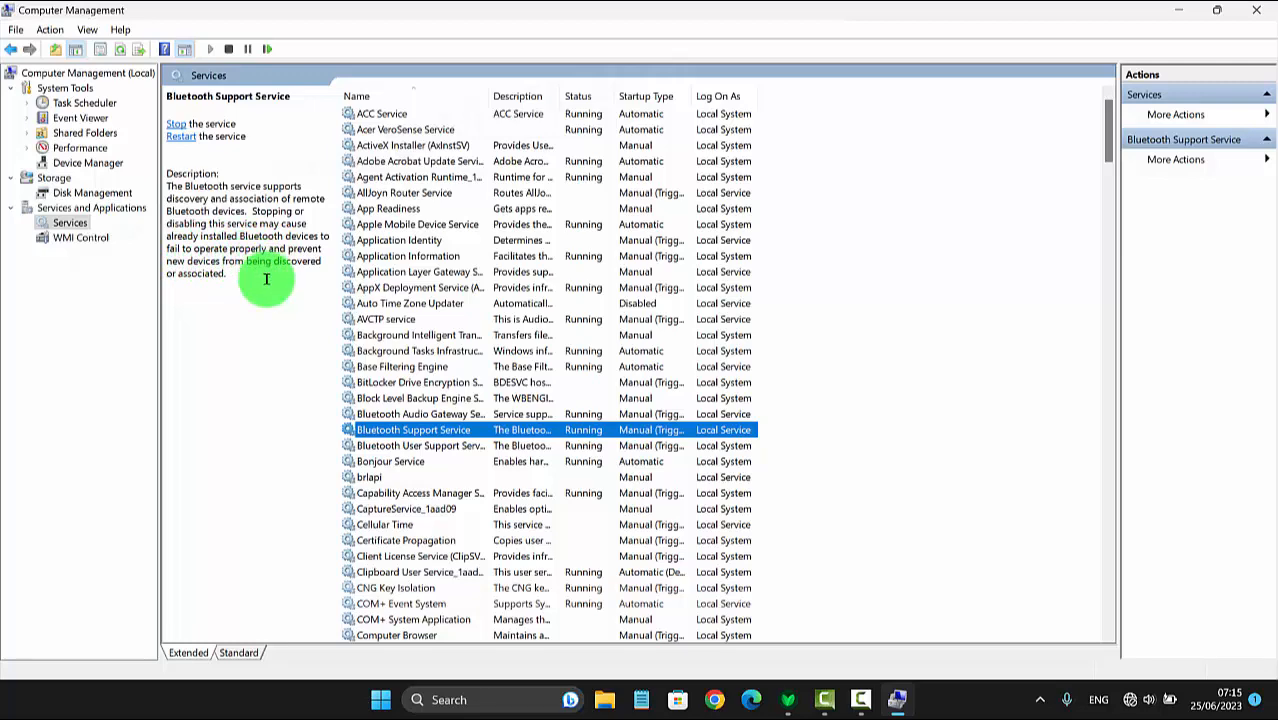
pyautogui.moveTo(1013, 294)
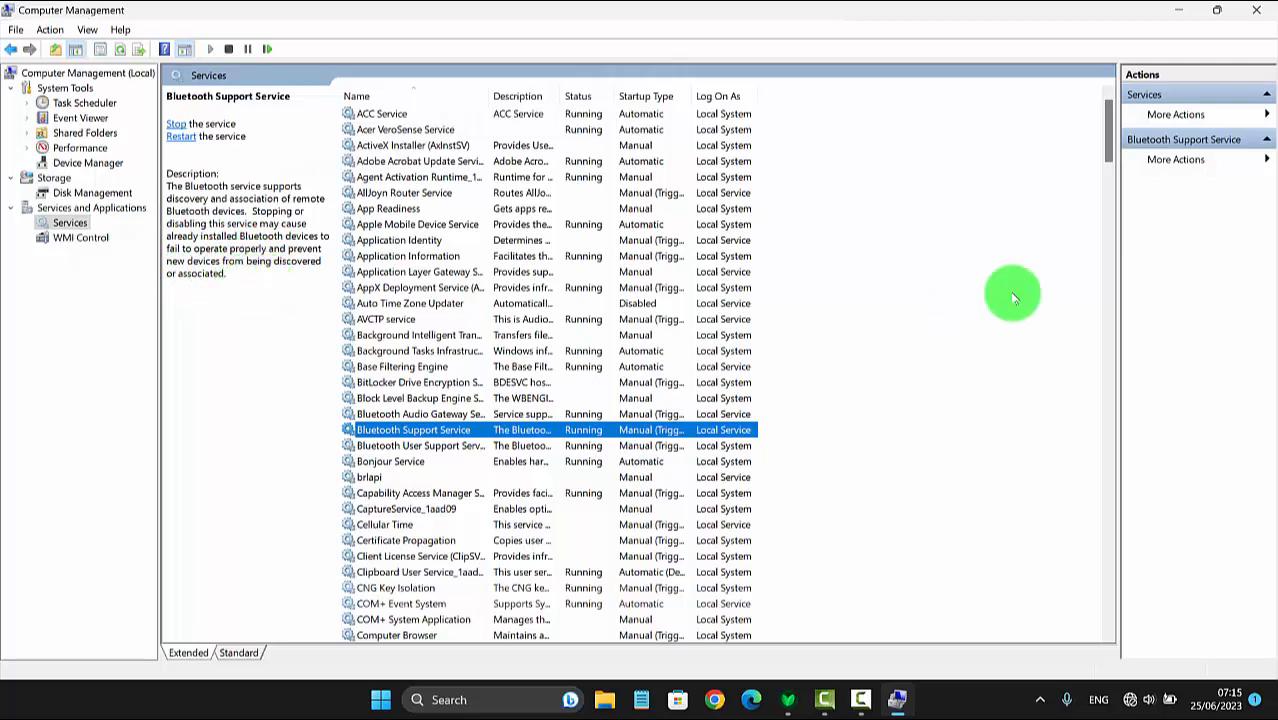